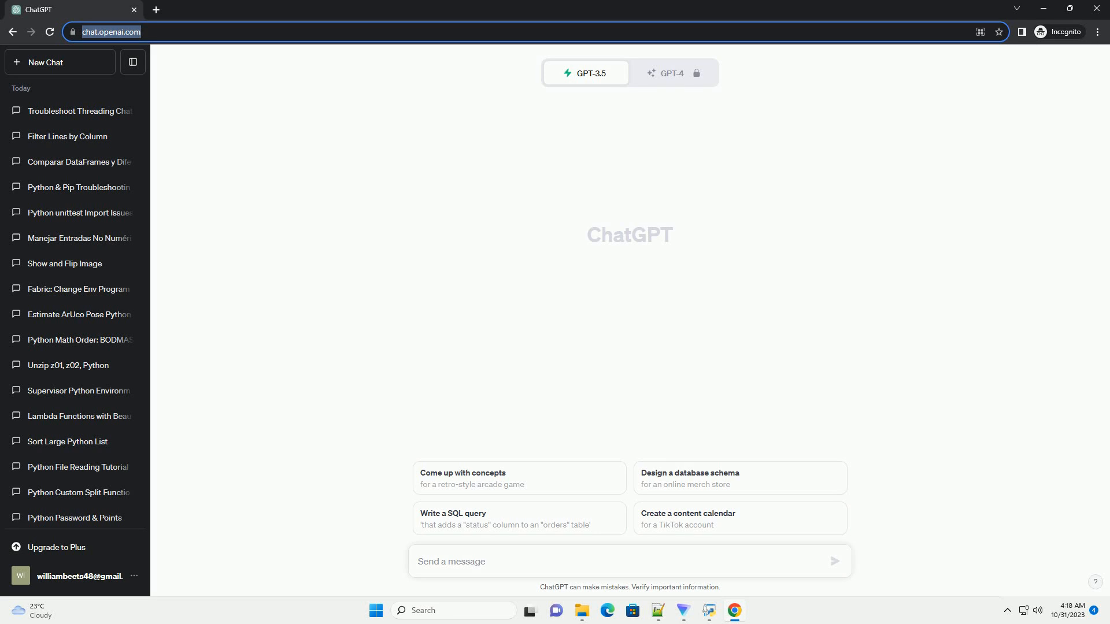
# Submit a prompt requesting an informative tutorial, with code examples, on OpenCV imports crashing Python
pyautogui.click(834, 562)
pyautogui.write('write an informative tutorial about opencv import causes python to crash with code example')
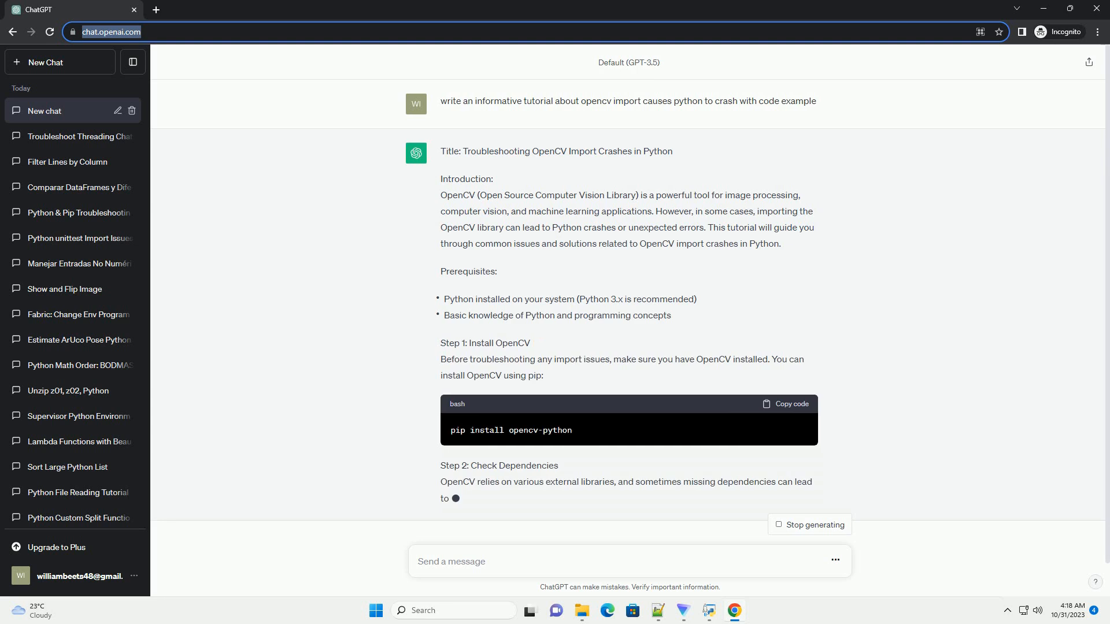
# Follow the generated tutorial down through its eight troubleshooting steps, bash and Python examples, and conclusion
pyautogui.scroll(-3)
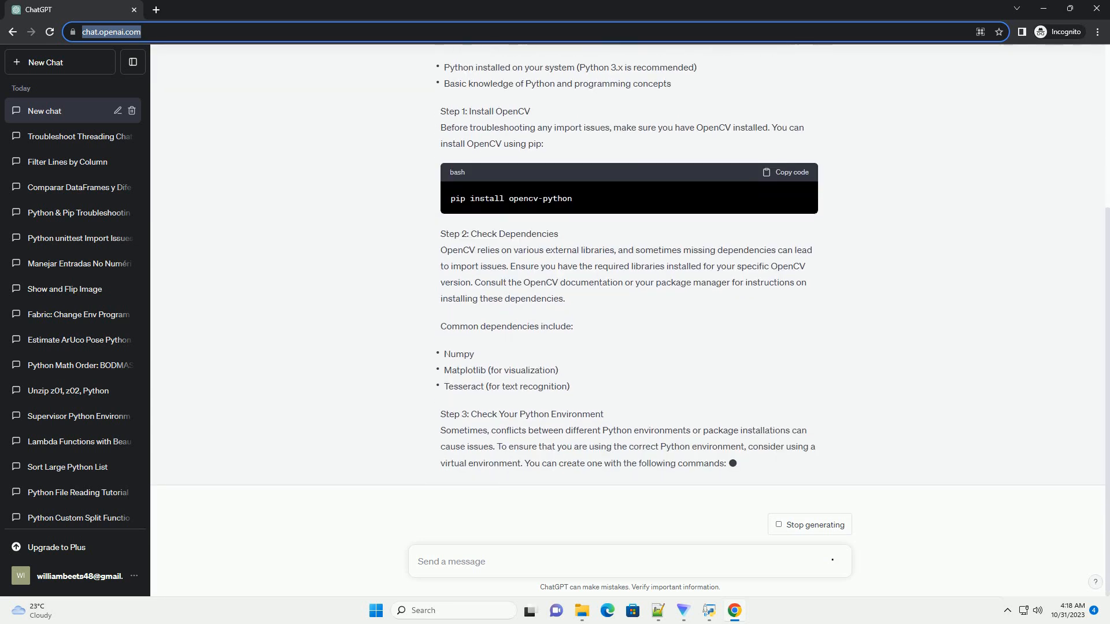
pyautogui.scroll(-3)
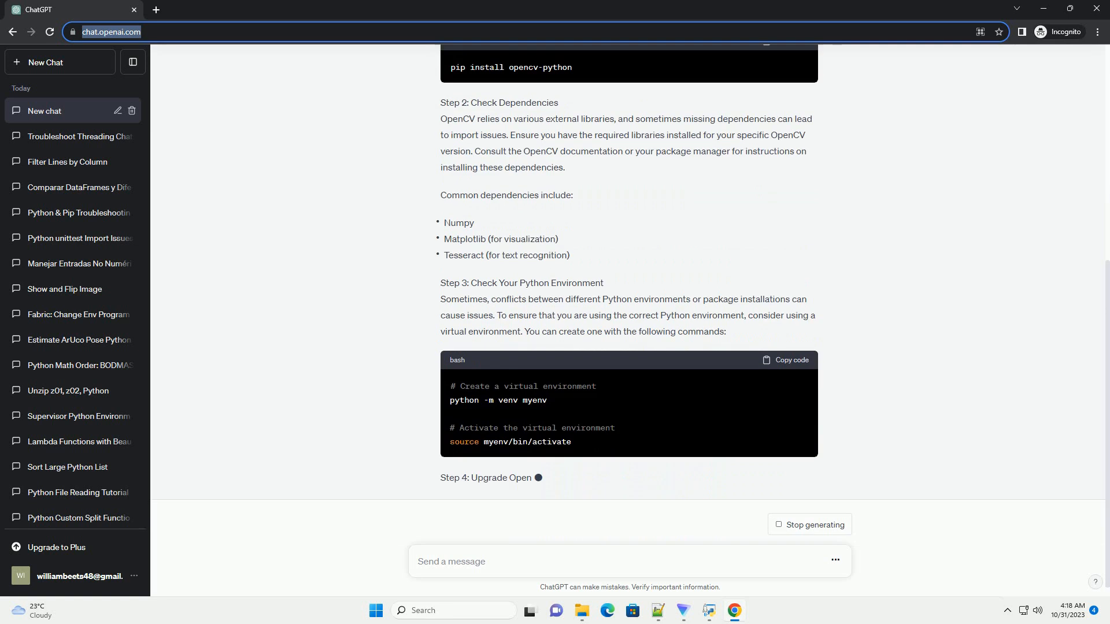
pyautogui.scroll(-3)
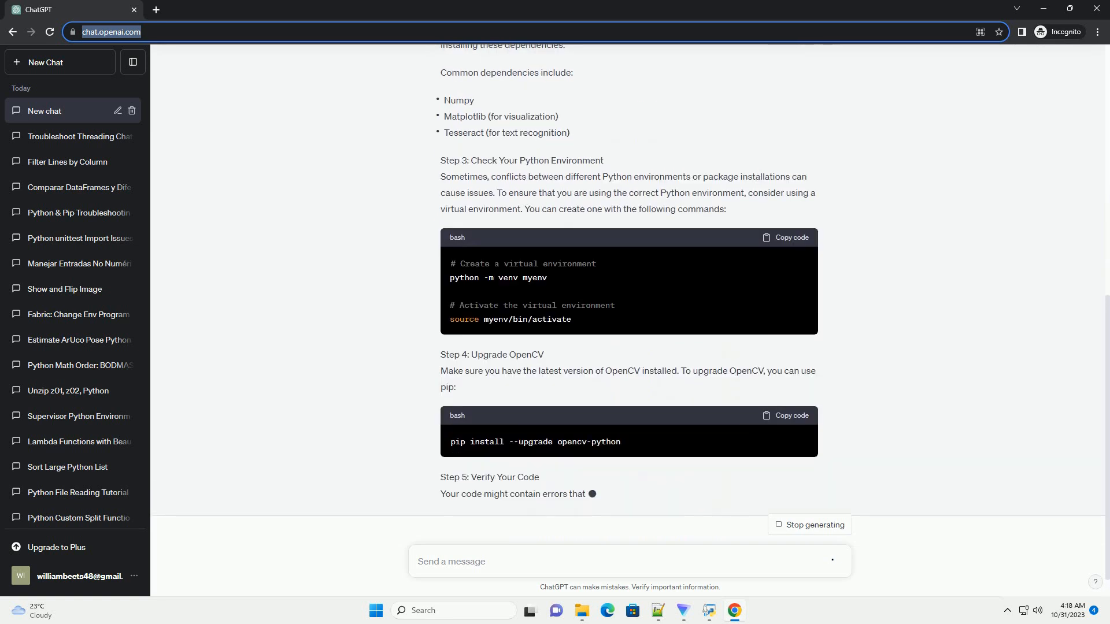
pyautogui.scroll(-3)
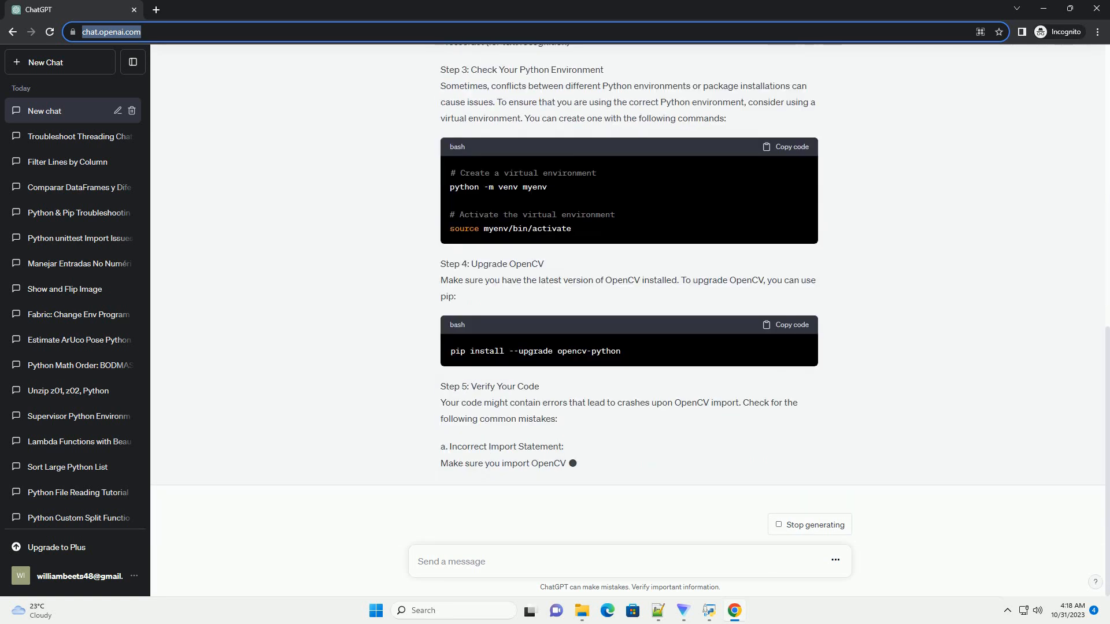
pyautogui.scroll(-3)
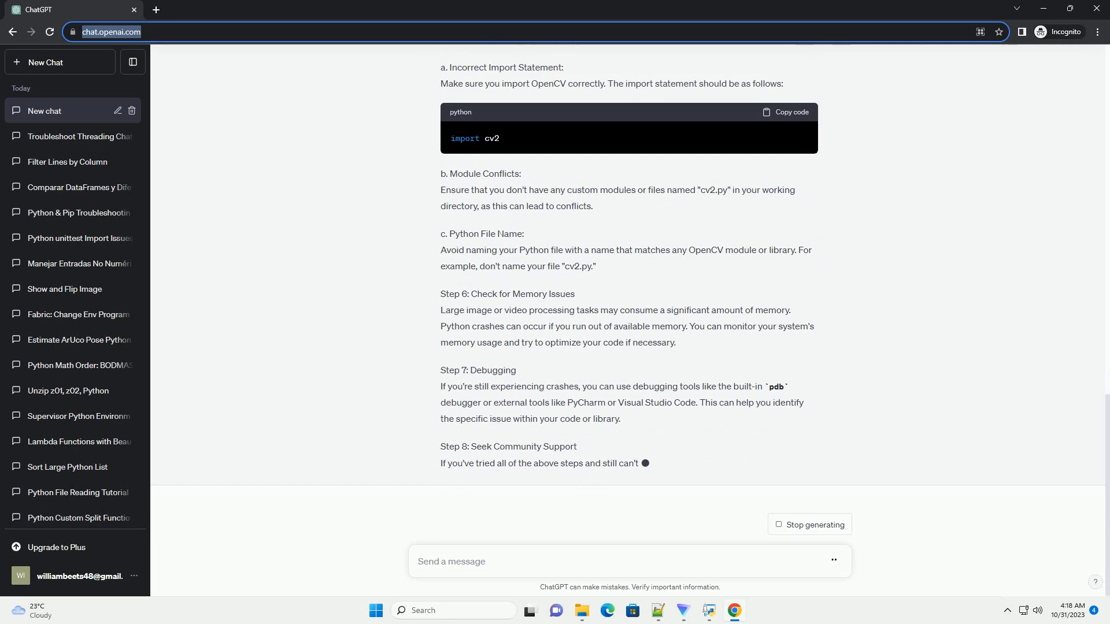
pyautogui.scroll(-3)
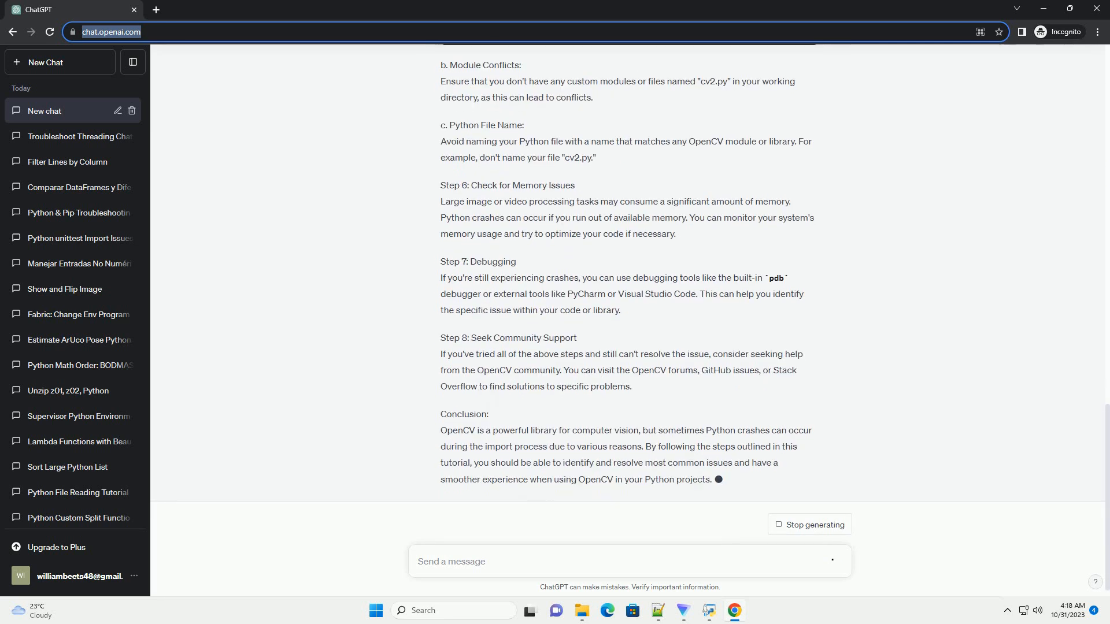